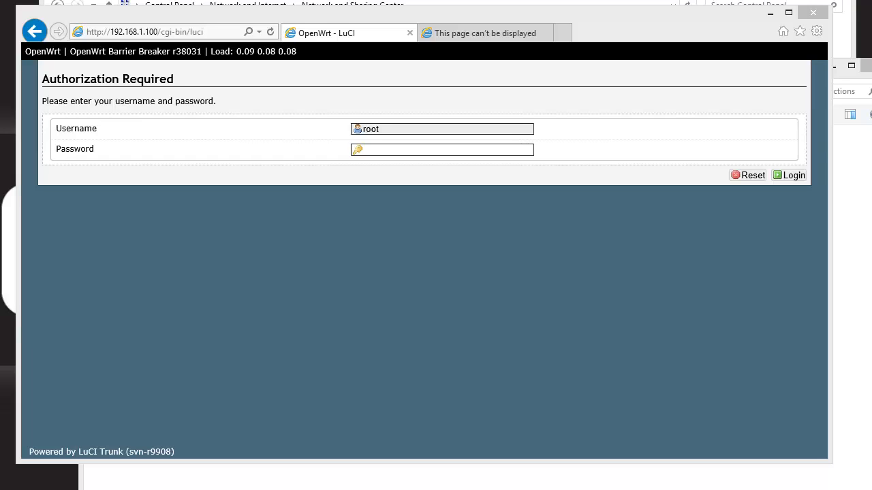
Log in to LuCI as root with the password to reach the Status Overview.
{"action": "left_click", "coordinate": [157, 32]}
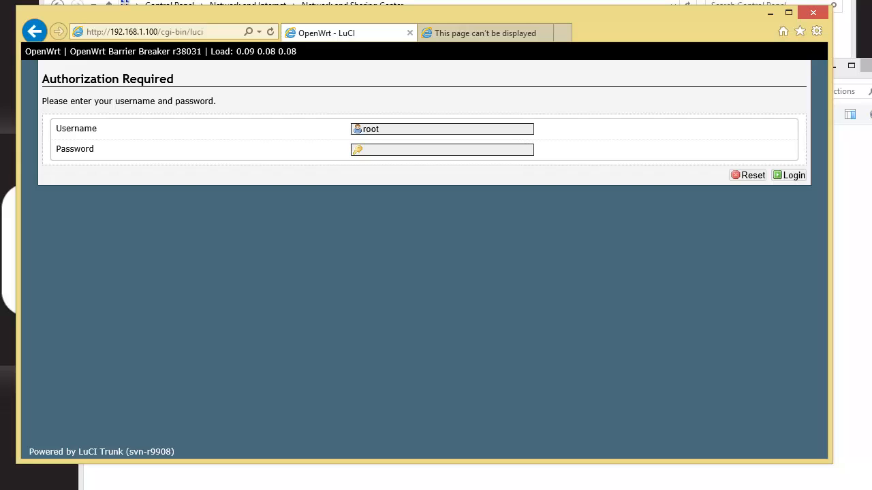
{"action": "left_click", "coordinate": [442, 150]}
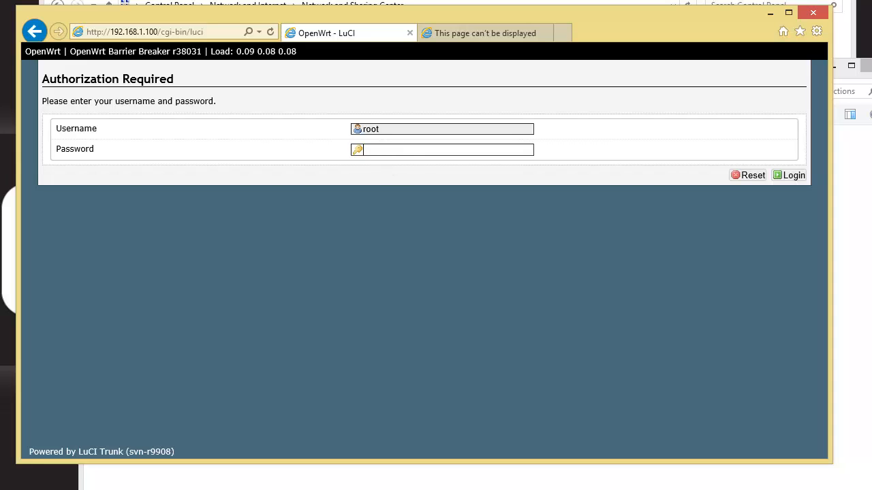
{"action": "type", "text": "•"}
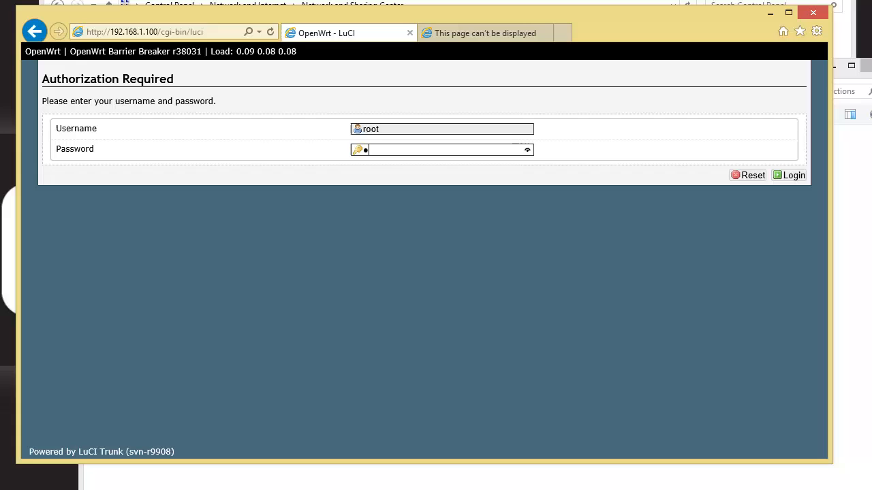
{"action": "type", "text": "password"}
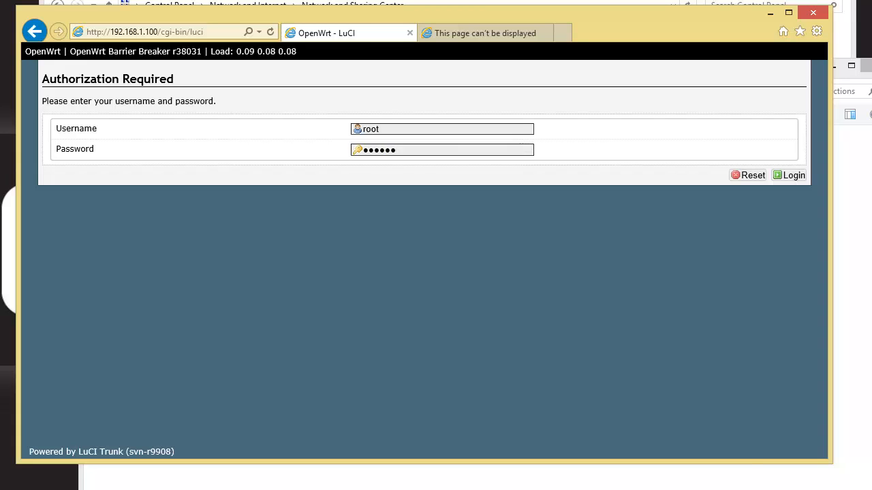
{"action": "left_click", "coordinate": [788, 175]}
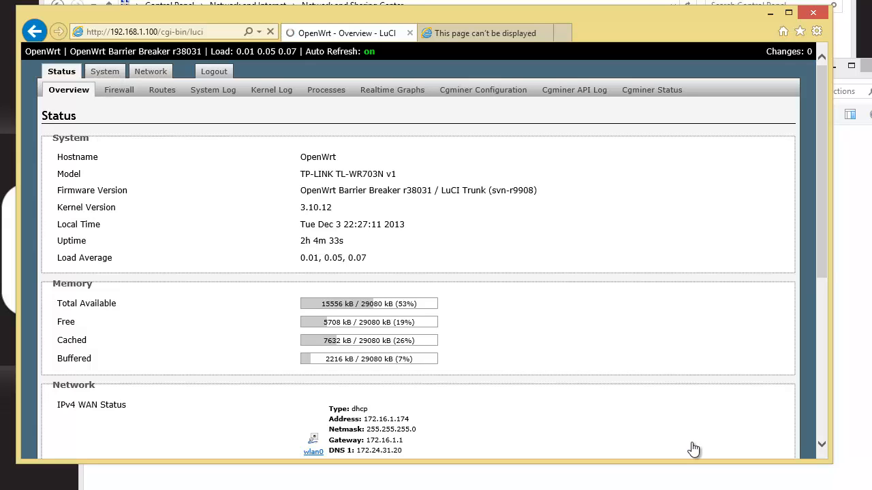
Move from System Administration to Network Interfaces, showing the LAN and WWAN interfaces.
{"action": "left_click", "coordinate": [104, 71]}
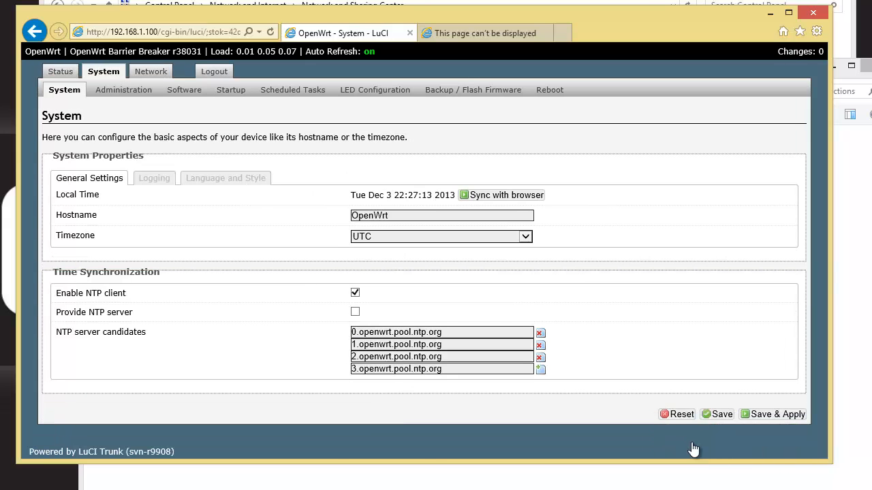
{"action": "left_click", "coordinate": [124, 89]}
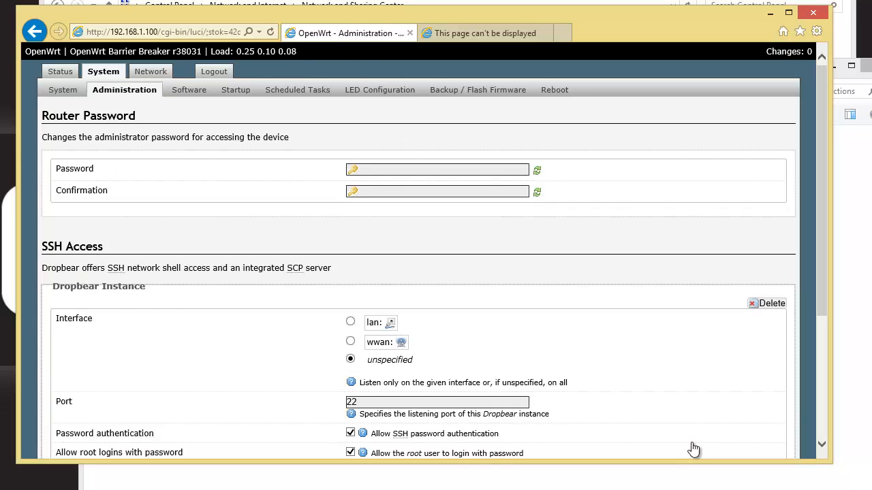
{"action": "left_click", "coordinate": [437, 169]}
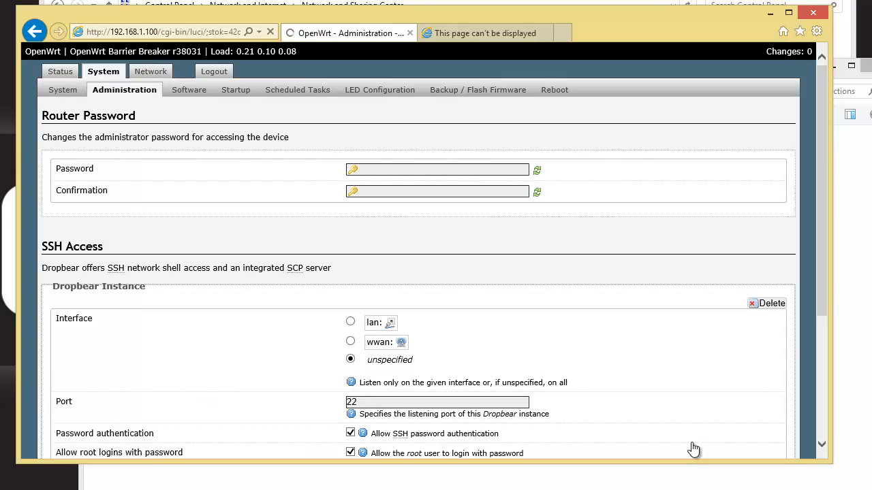
{"action": "left_click", "coordinate": [150, 71]}
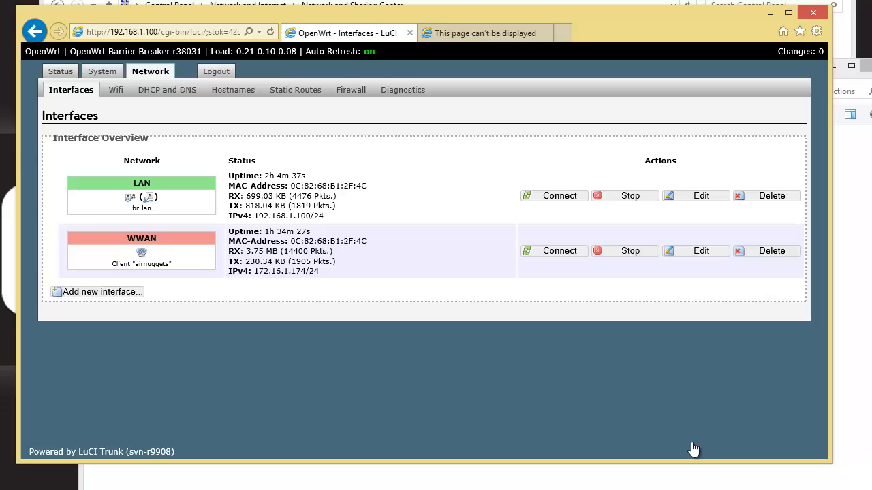
Scan for wireless networks and join the chosen access point as wwan in the wan zone.
{"action": "left_click", "coordinate": [115, 89]}
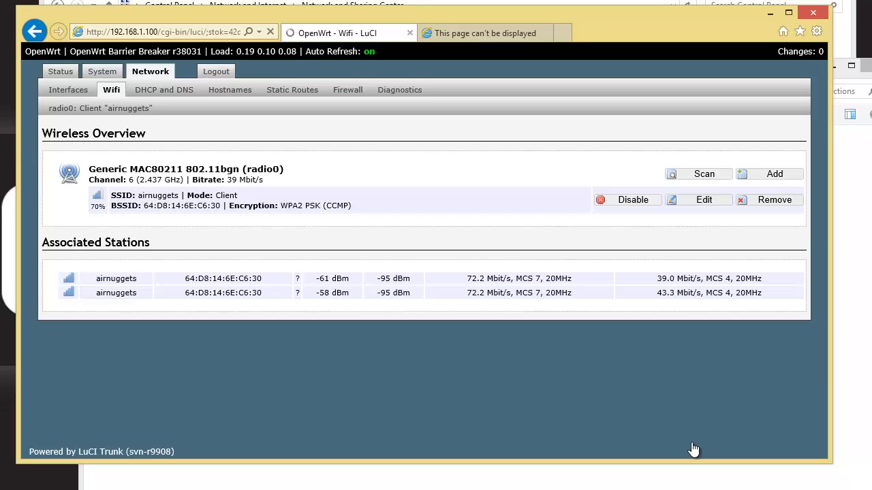
{"action": "left_click", "coordinate": [697, 174]}
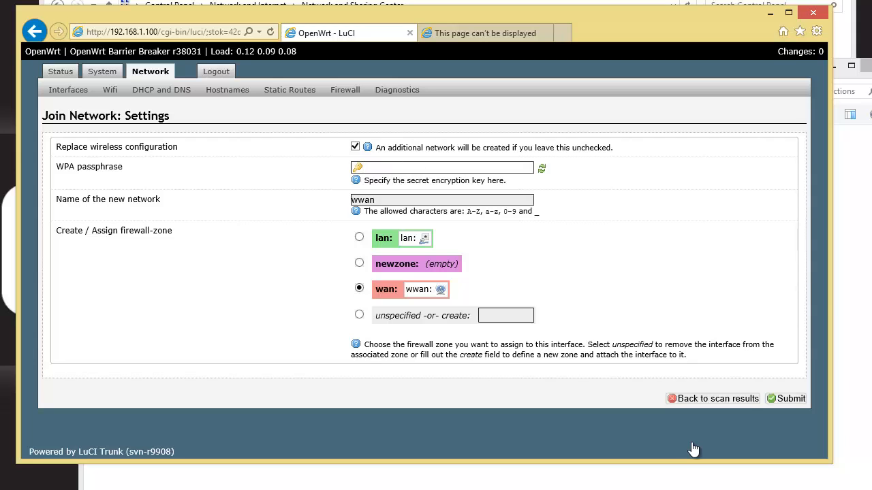
Enter the airnuggets WPA passphrase and submit the join settings.
{"action": "type", "text": "••"}
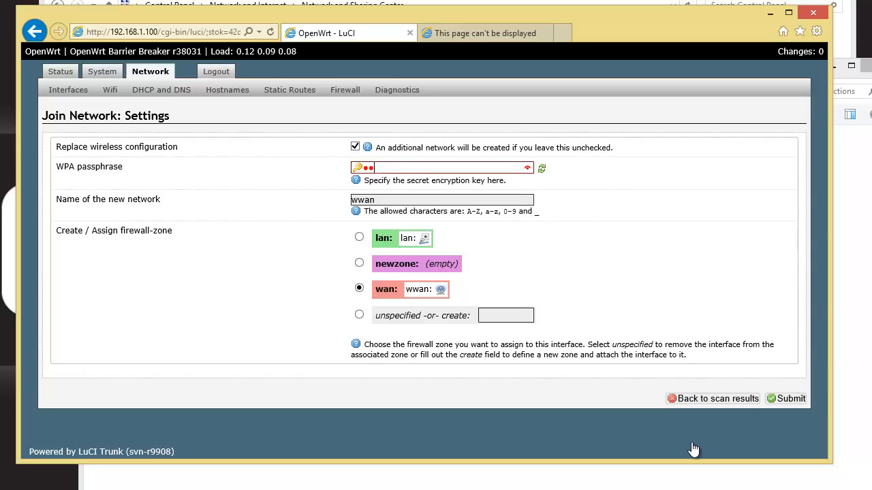
{"action": "type", "text": "•"}
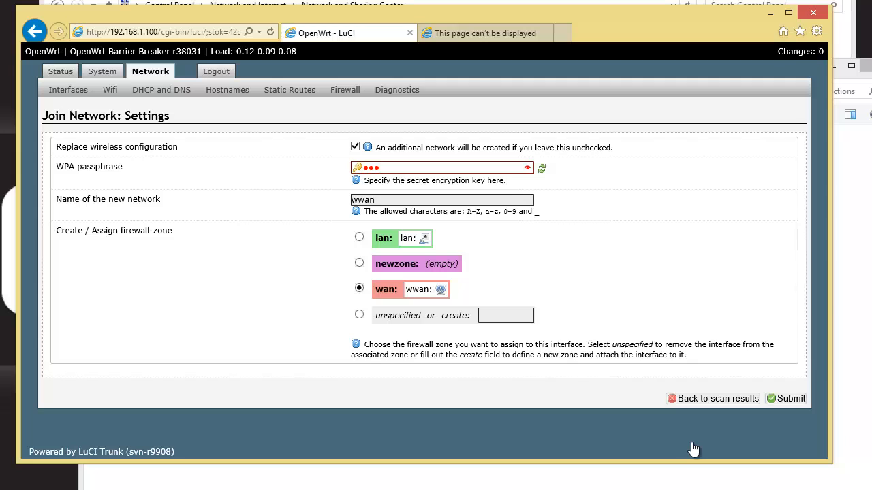
{"action": "type", "text": "••••"}
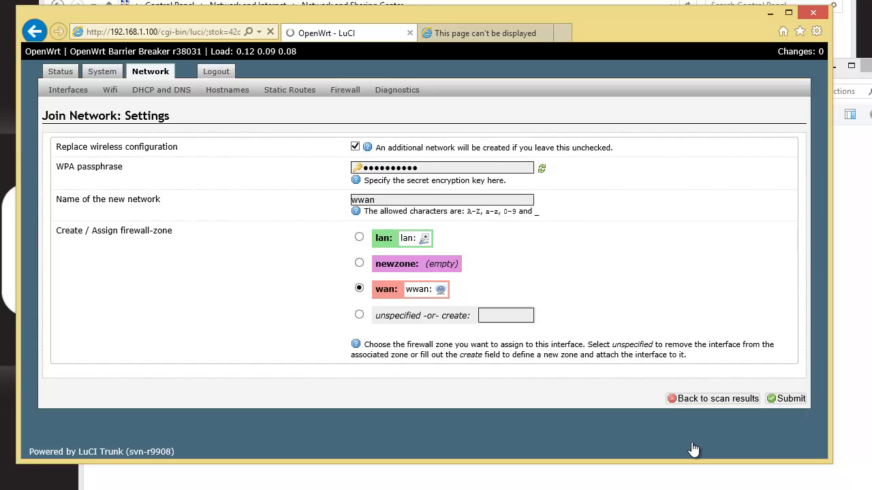
{"action": "left_click", "coordinate": [791, 398]}
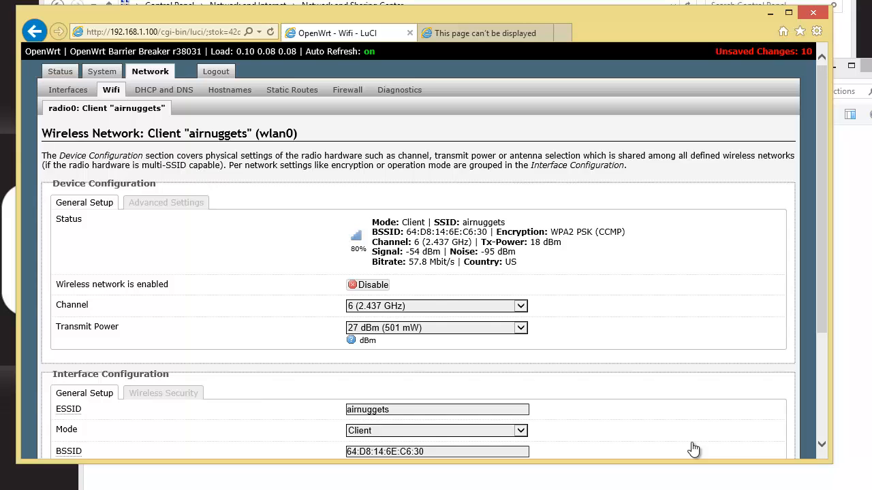
Save and apply the airnuggets client config so wlan0 gets a DHCP WAN address.
{"action": "scroll", "scroll_direction": "down", "scroll_amount": 3}
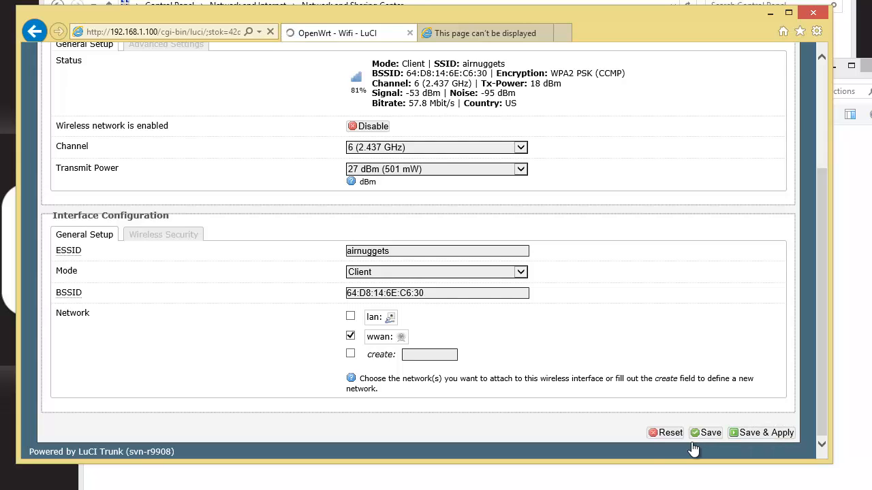
{"action": "left_click", "coordinate": [761, 432]}
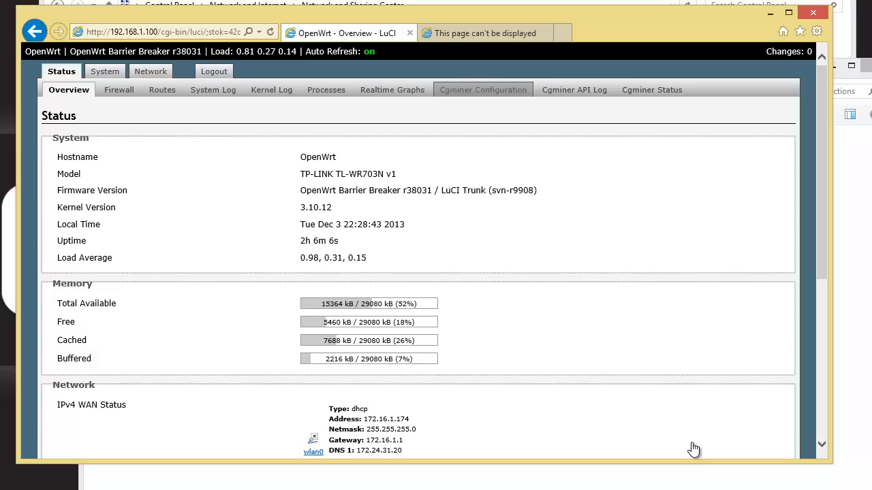
Review the Eligius and bitcoin.cz pool fields and set Pool Balance to Failover.
{"action": "left_click", "coordinate": [483, 90]}
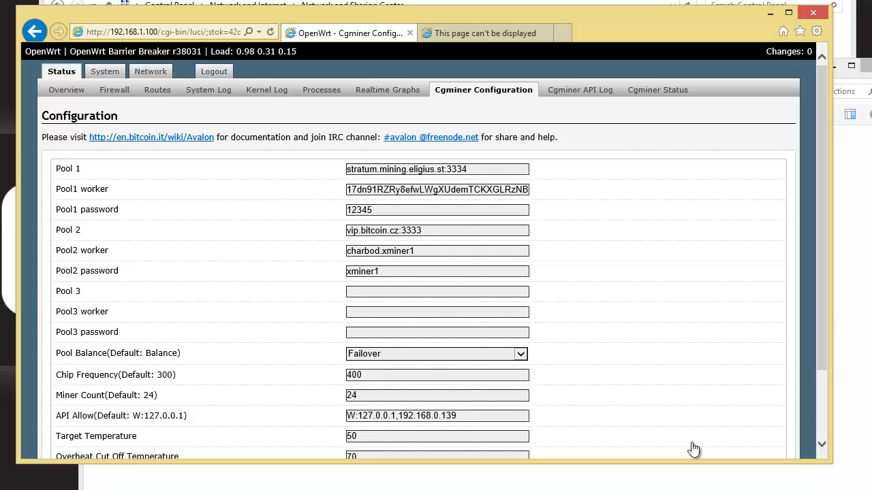
{"action": "left_click", "coordinate": [436, 169]}
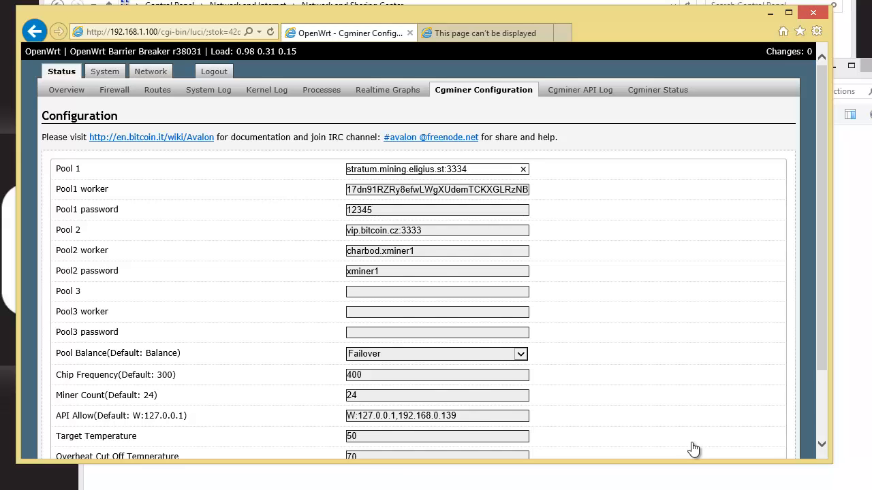
{"action": "left_click", "coordinate": [436, 189]}
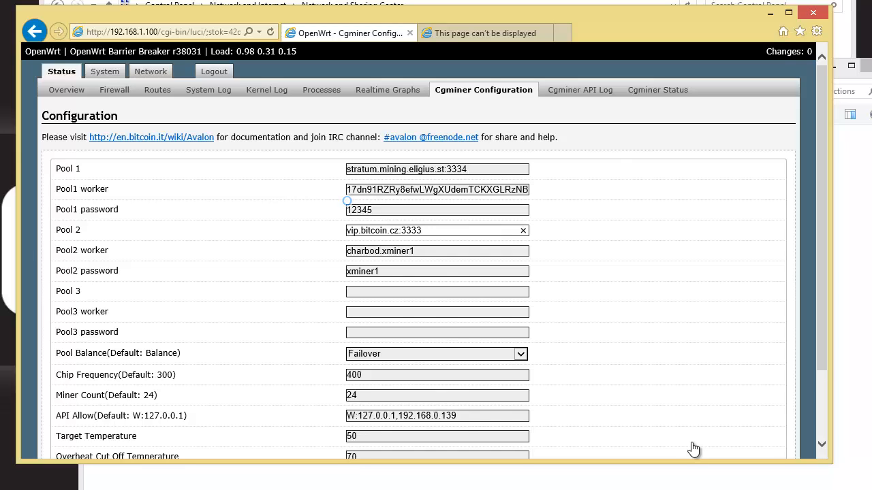
{"action": "left_click", "coordinate": [436, 210]}
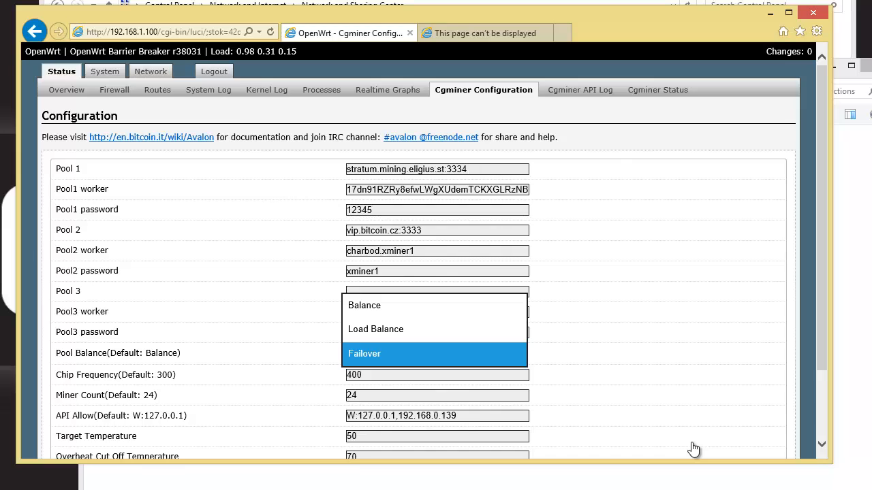
{"action": "left_click", "coordinate": [364, 353]}
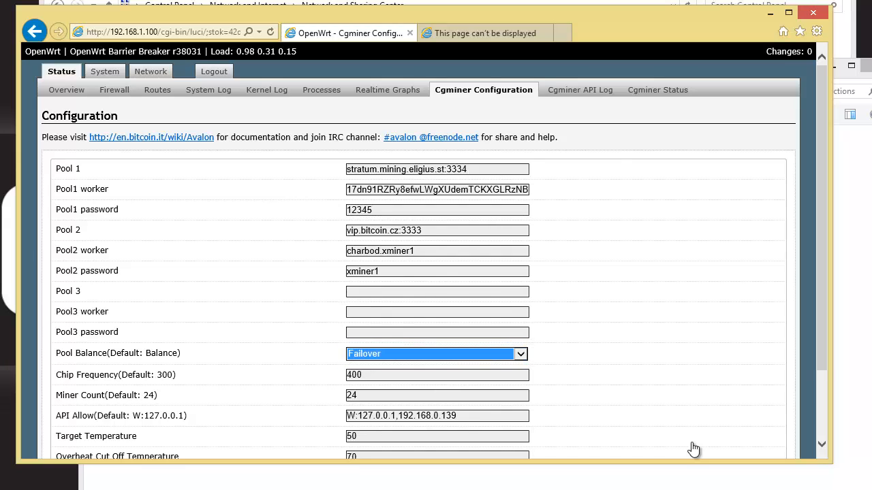
{"action": "left_click", "coordinate": [435, 375]}
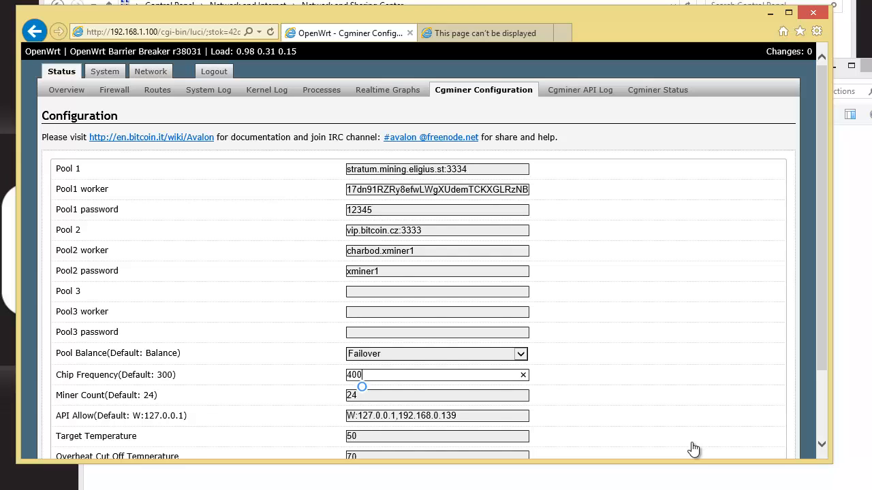
{"action": "scroll", "scroll_direction": "down", "scroll_amount": 3}
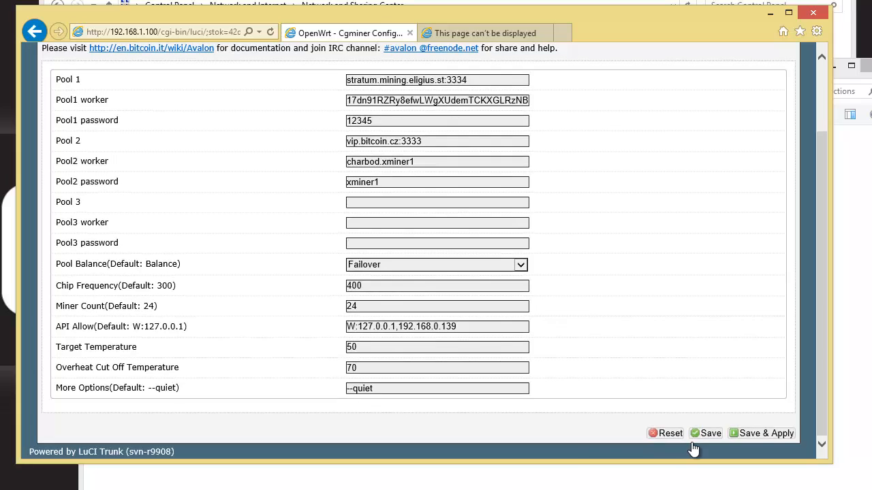
Save and apply the two pools, Failover balancing and chip frequency 400.
{"action": "left_click", "coordinate": [761, 433]}
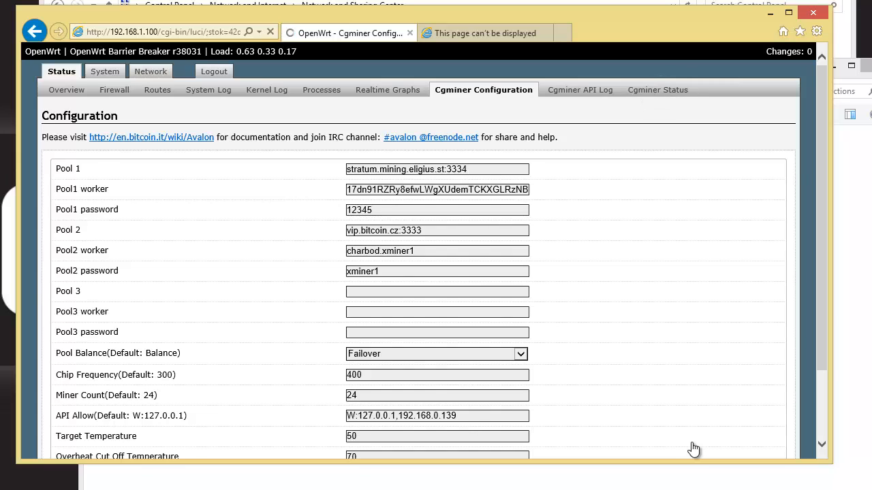
View Cgminer Status: both pools alive, 158 shares accepted, Avalon at frequency 400.
{"action": "left_click", "coordinate": [650, 89]}
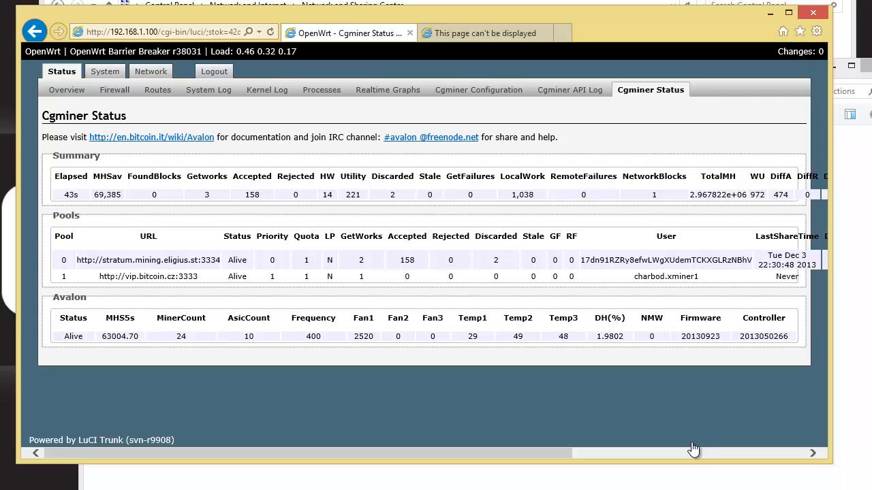
{"action": "left_click", "coordinate": [485, 33]}
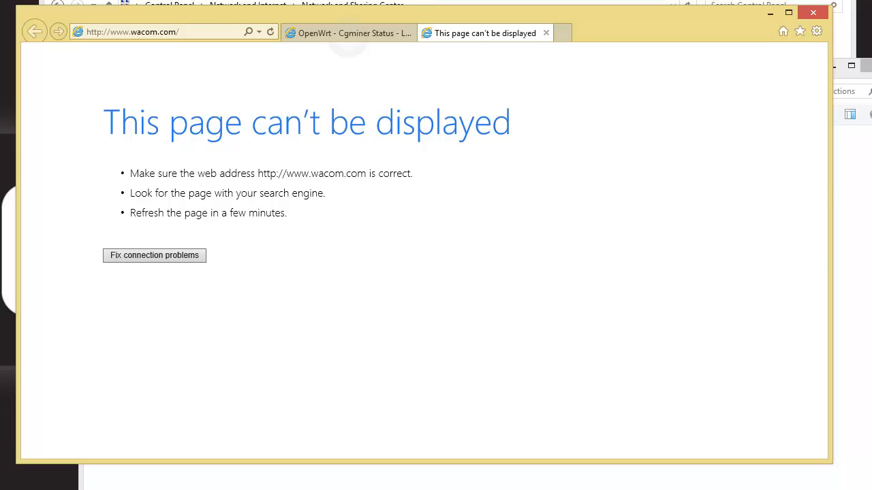
{"action": "left_click", "coordinate": [348, 33]}
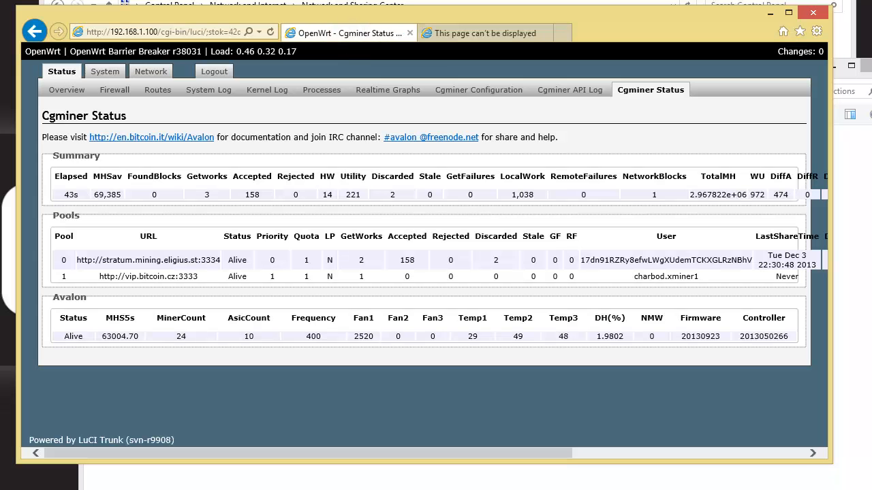